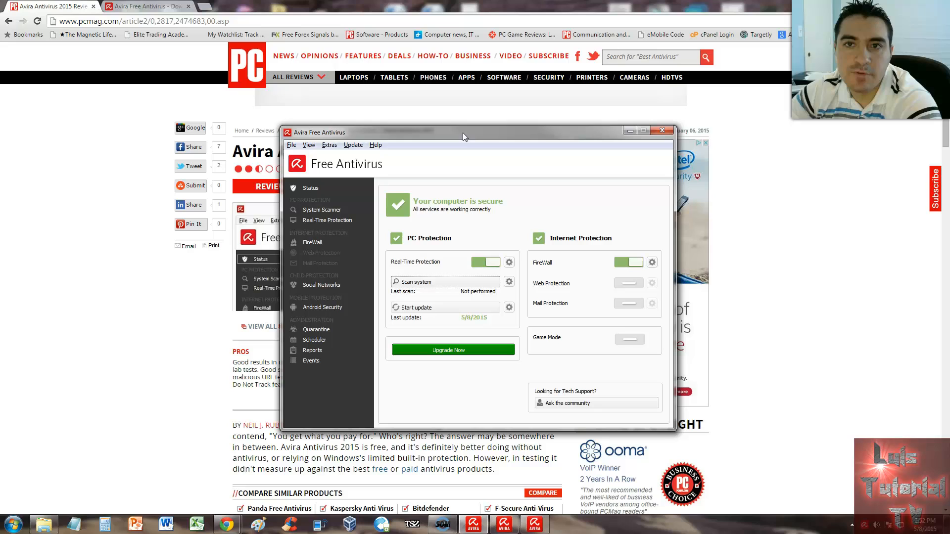
{"action": "mouse_move", "coordinate": [772, 146]}
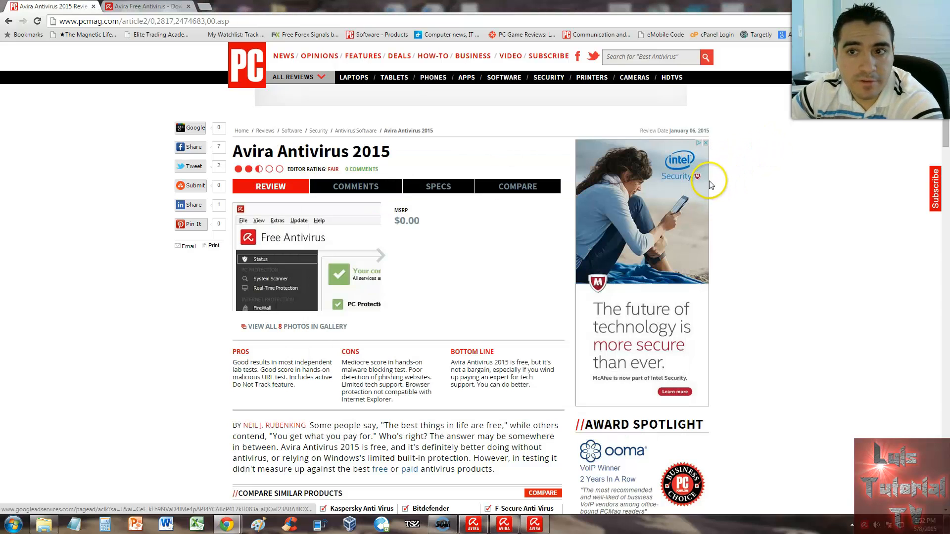
Step: Scroll the PCMag review down to its Pros, Cons and Bottom Line summary
{"action": "scroll", "scroll_direction": "down", "scroll_amount": 3}
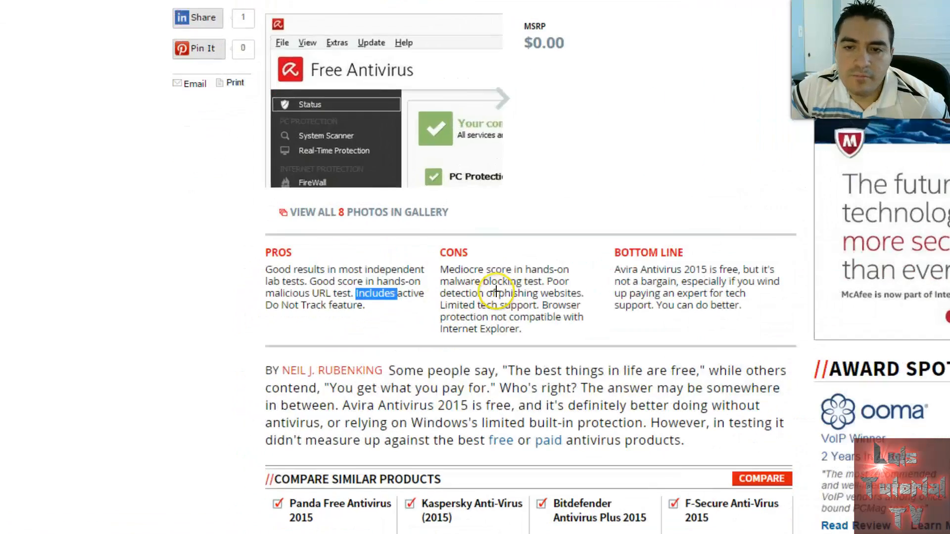
Step: Draw a red pen circle around the Pros list on the PCMag review
{"action": "scroll", "scroll_direction": "down", "scroll_amount": 3}
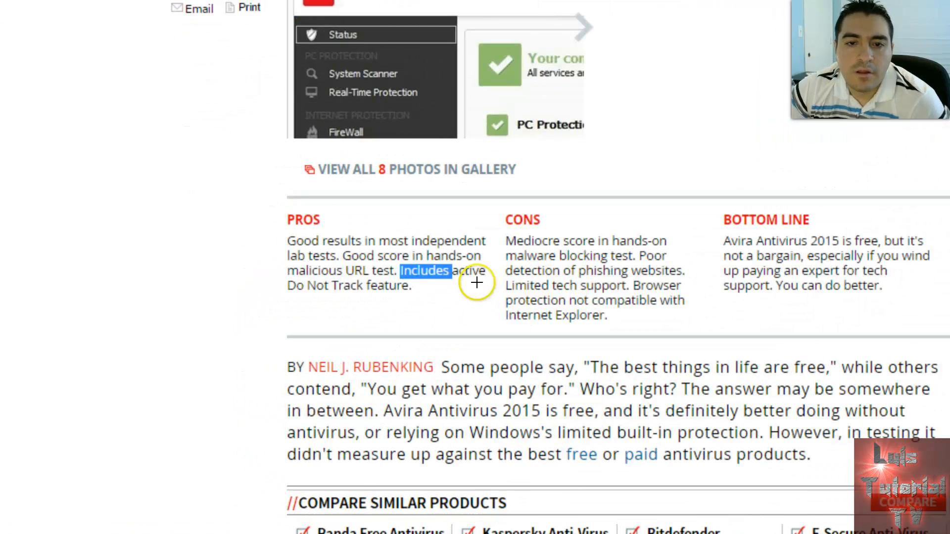
{"action": "mouse_move", "coordinate": [326, 203]}
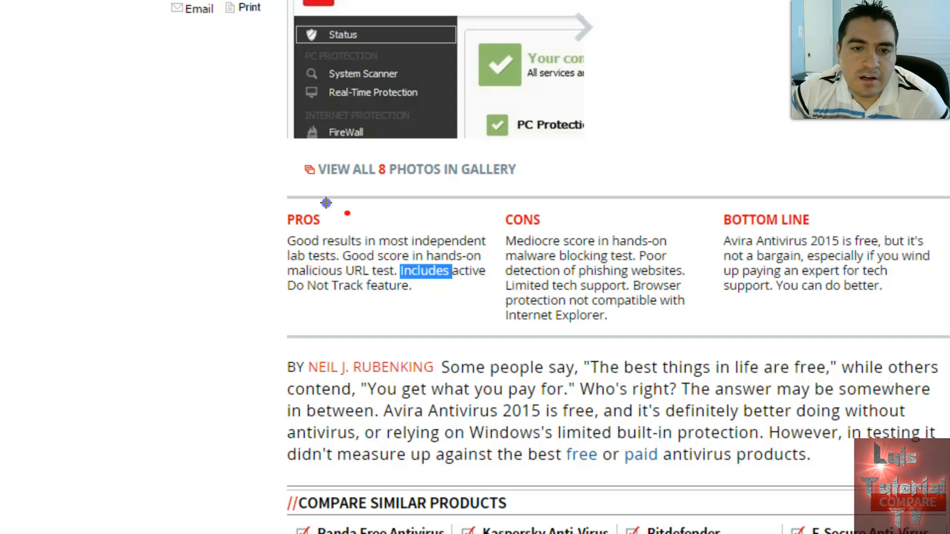
{"action": "left_click_drag", "start_coordinate": [339, 203], "coordinate": [345, 206]}
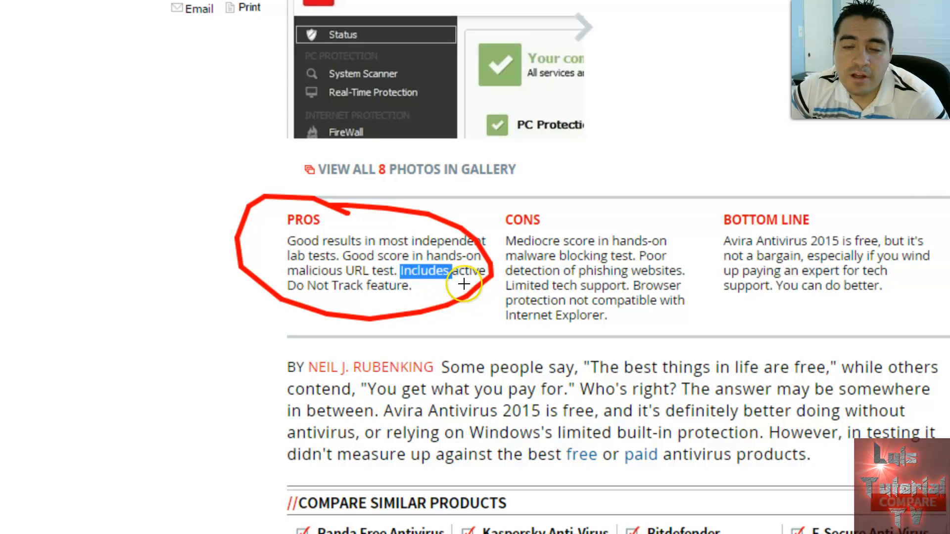
{"action": "mouse_move", "coordinate": [454, 305]}
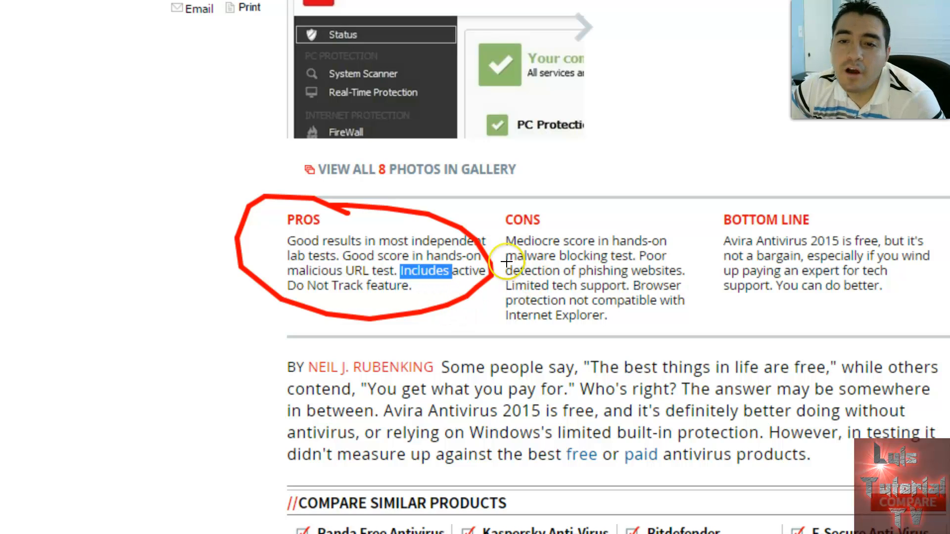
Step: Underline each Cons point and circle the Bottom Line verdict with the pen
{"action": "left_click_drag", "start_coordinate": [509, 262], "coordinate": [660, 251]}
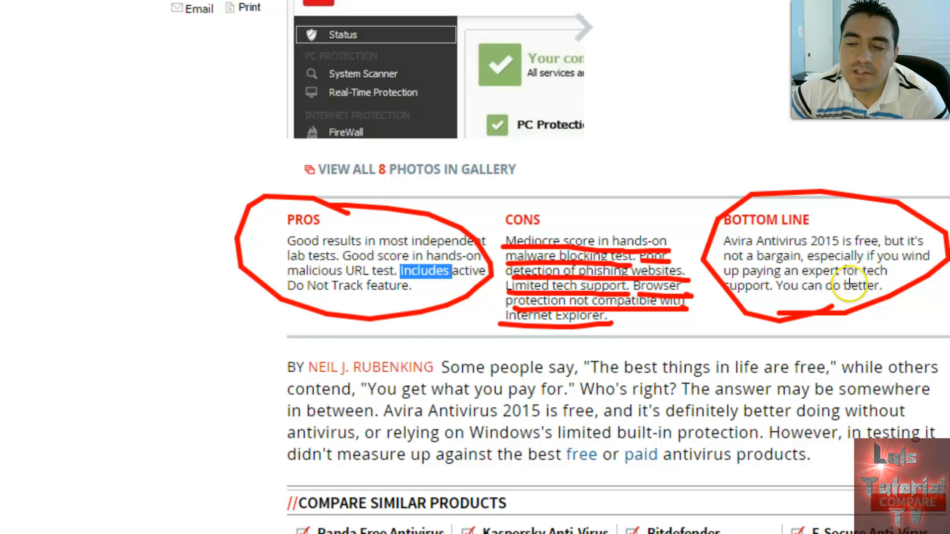
{"action": "mouse_move", "coordinate": [769, 281]}
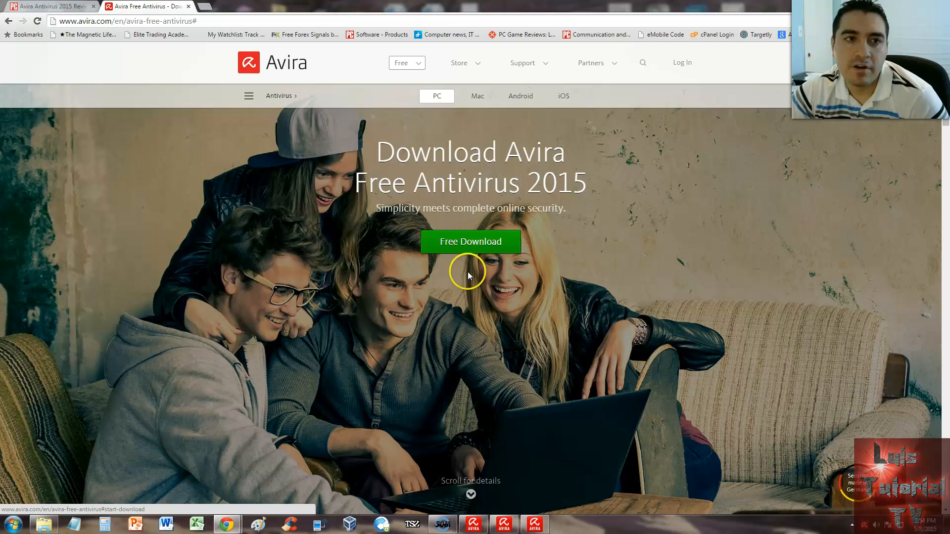
{"action": "mouse_move", "coordinate": [526, 289]}
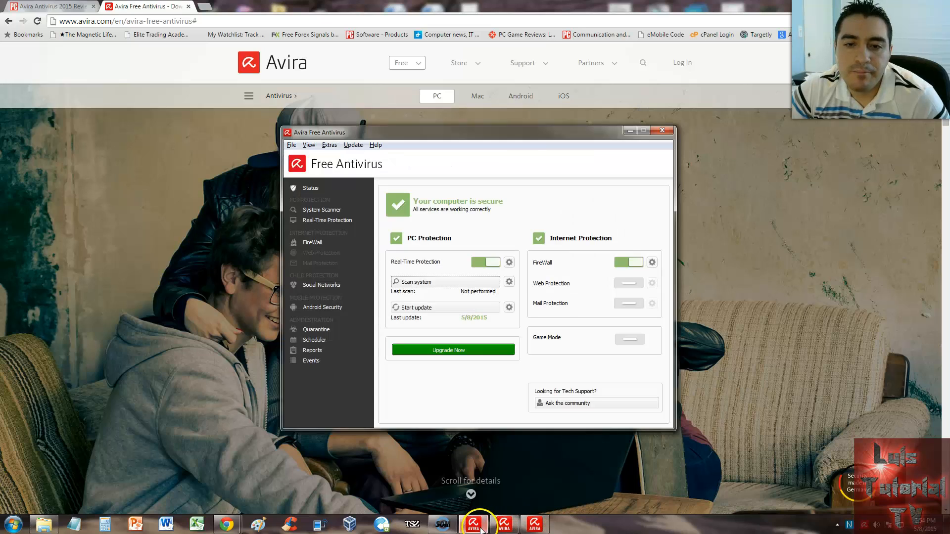
{"action": "left_click", "coordinate": [418, 281]}
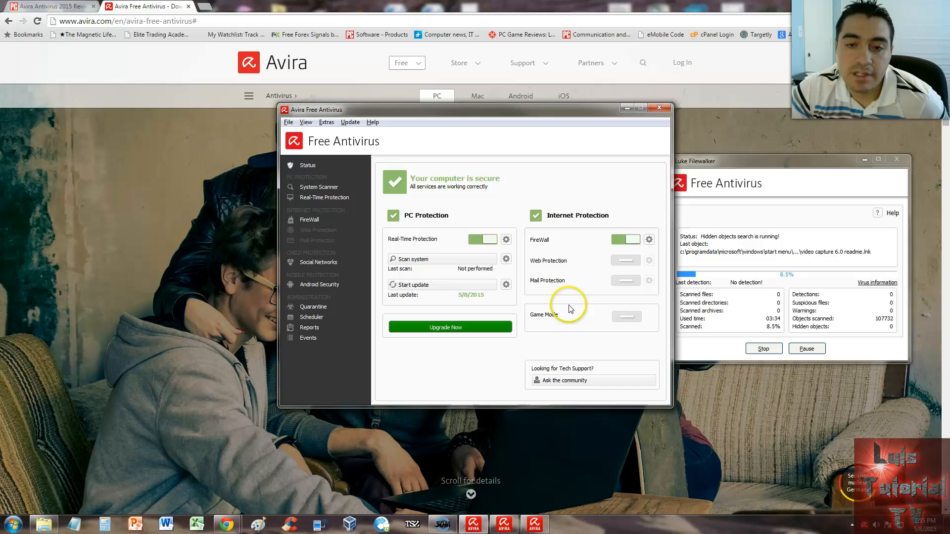
{"action": "mouse_move", "coordinate": [586, 320]}
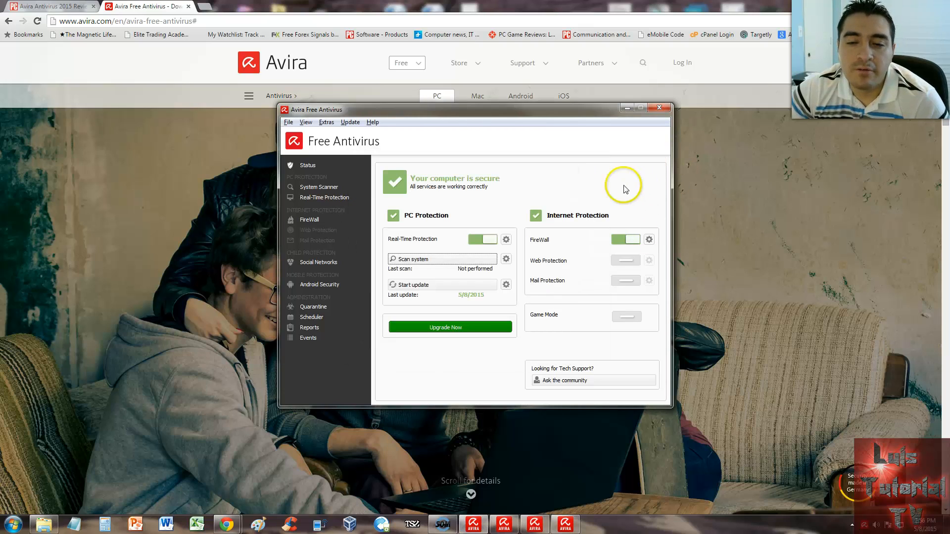
{"action": "mouse_move", "coordinate": [564, 209]}
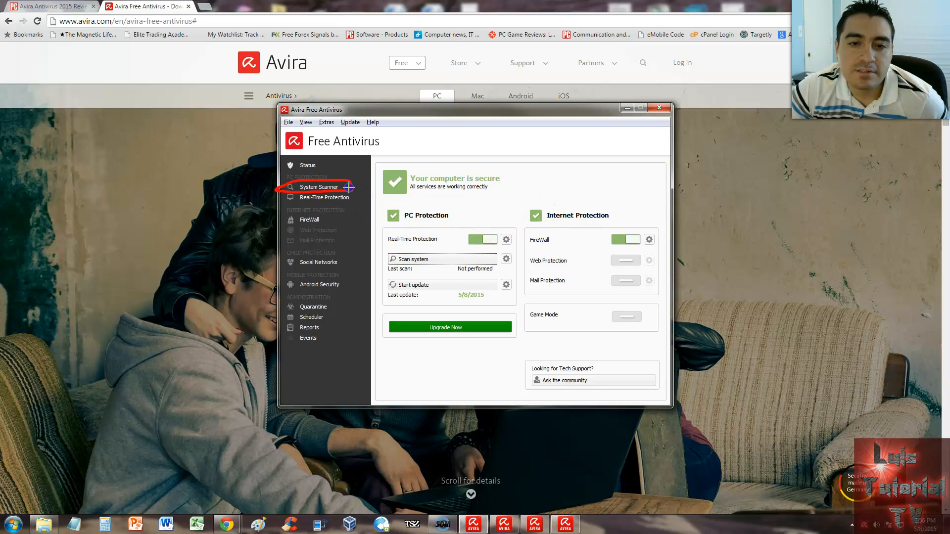
Step: Run a Local Drives profile scan and close its zero-detection summary
{"action": "left_click", "coordinate": [319, 187]}
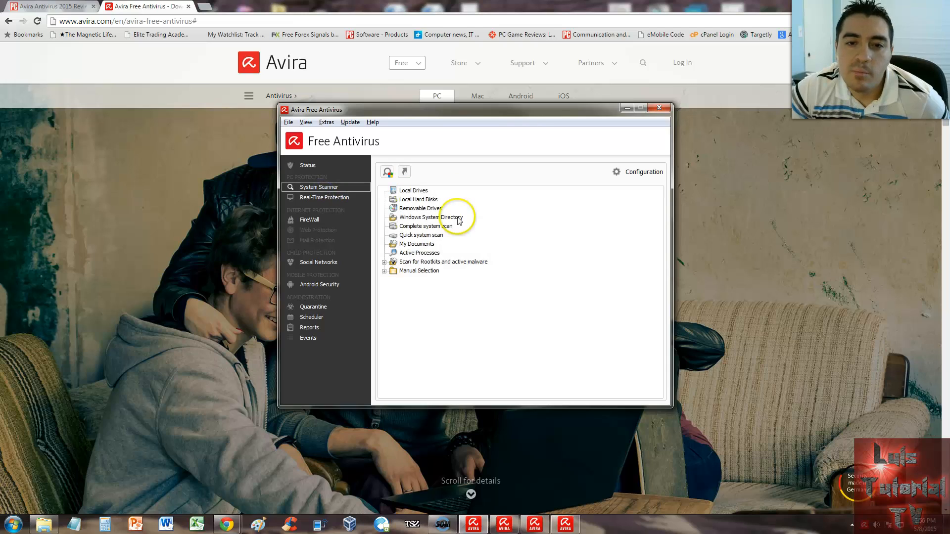
{"action": "mouse_move", "coordinate": [430, 217]}
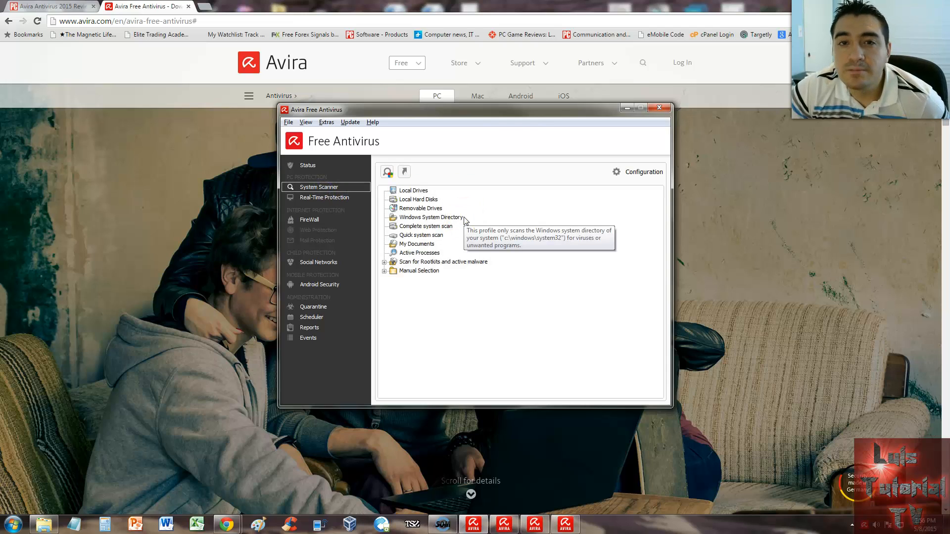
{"action": "left_click", "coordinate": [413, 190]}
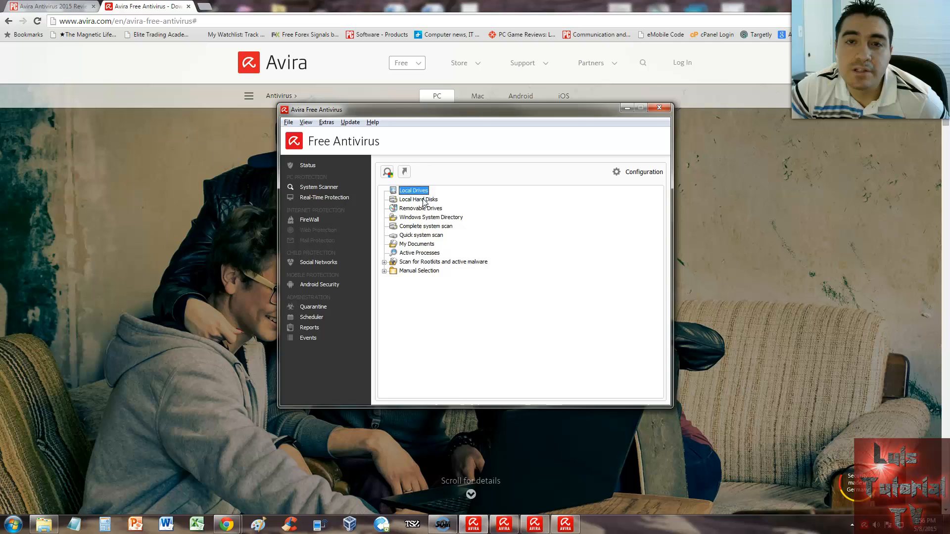
{"action": "left_click", "coordinate": [418, 199]}
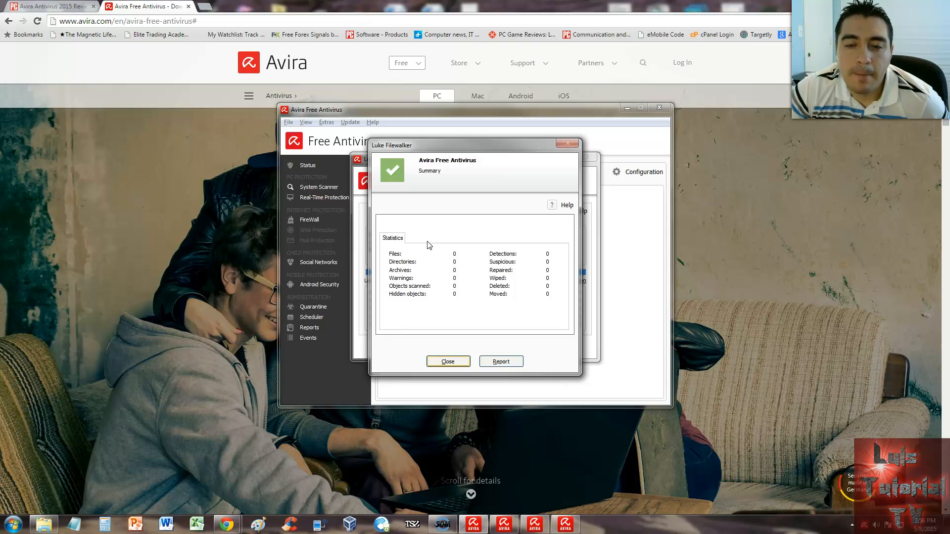
{"action": "left_click", "coordinate": [447, 361]}
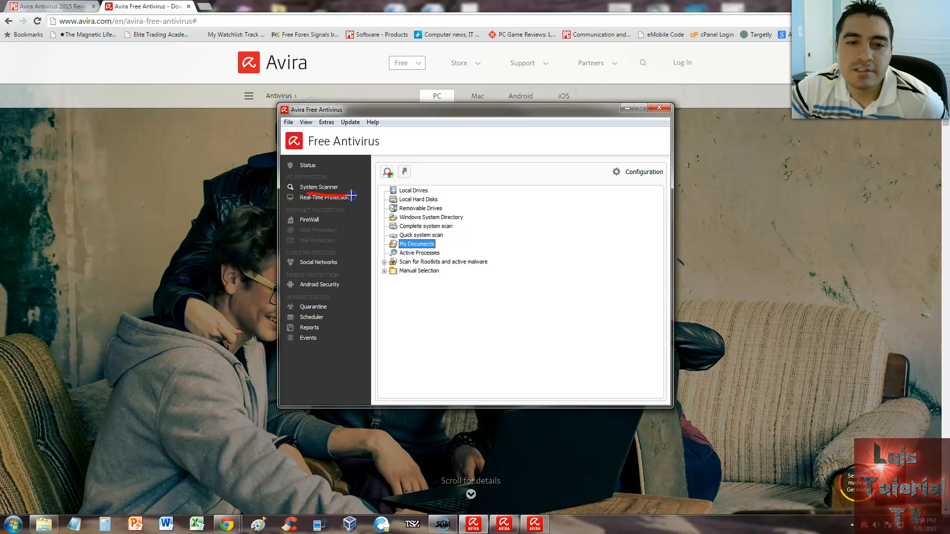
{"action": "mouse_move", "coordinate": [467, 200]}
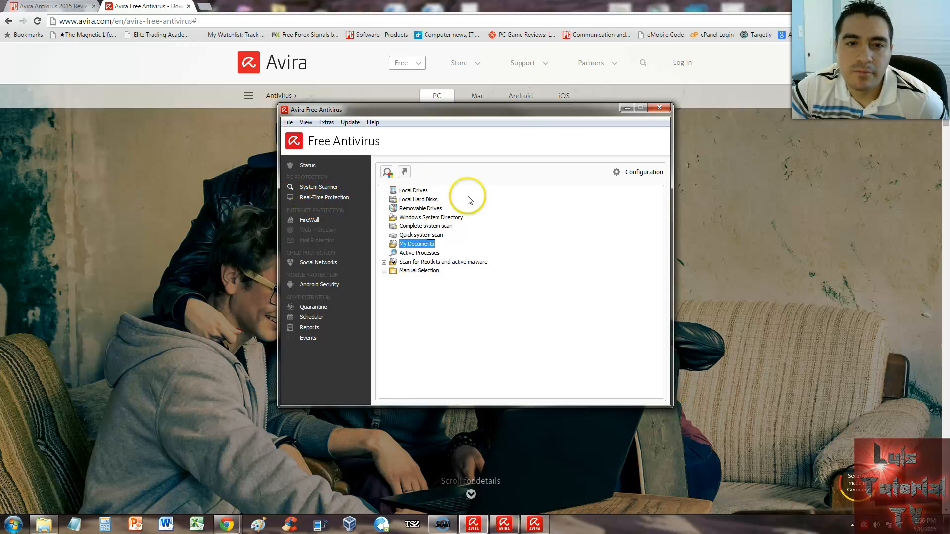
Step: Review Real-Time Protection (2,399 files, no detections), then the Windows Firewall status
{"action": "left_click", "coordinate": [324, 197]}
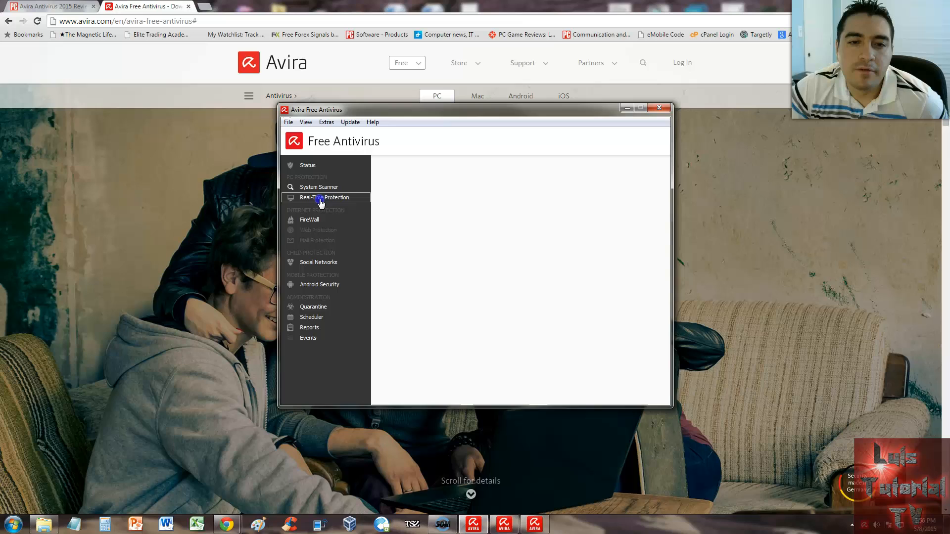
{"action": "left_click", "coordinate": [324, 198]}
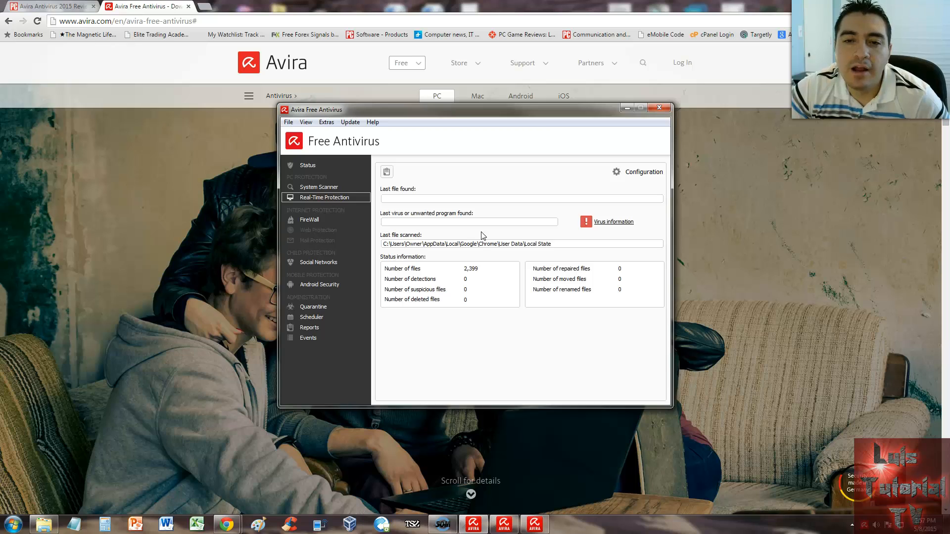
{"action": "left_click_drag", "start_coordinate": [459, 243], "coordinate": [526, 243]}
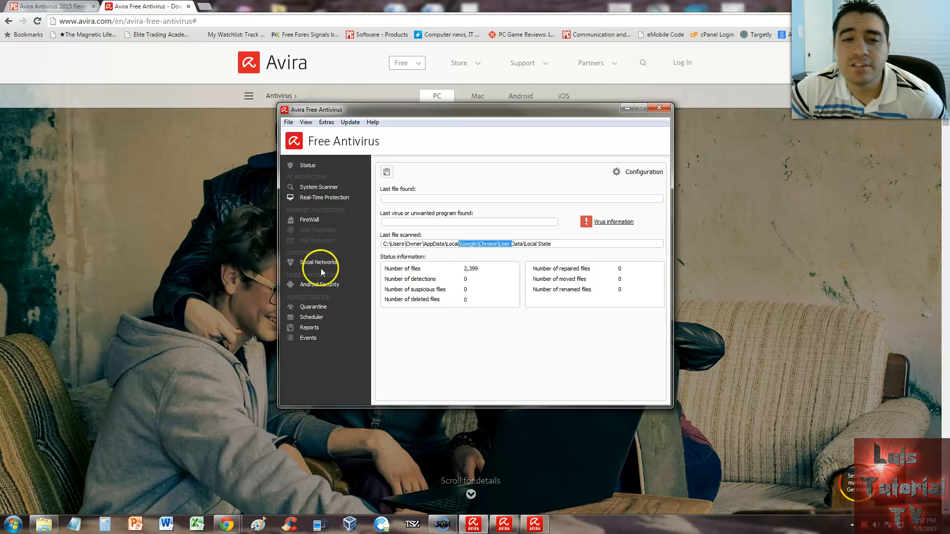
{"action": "left_click", "coordinate": [309, 219]}
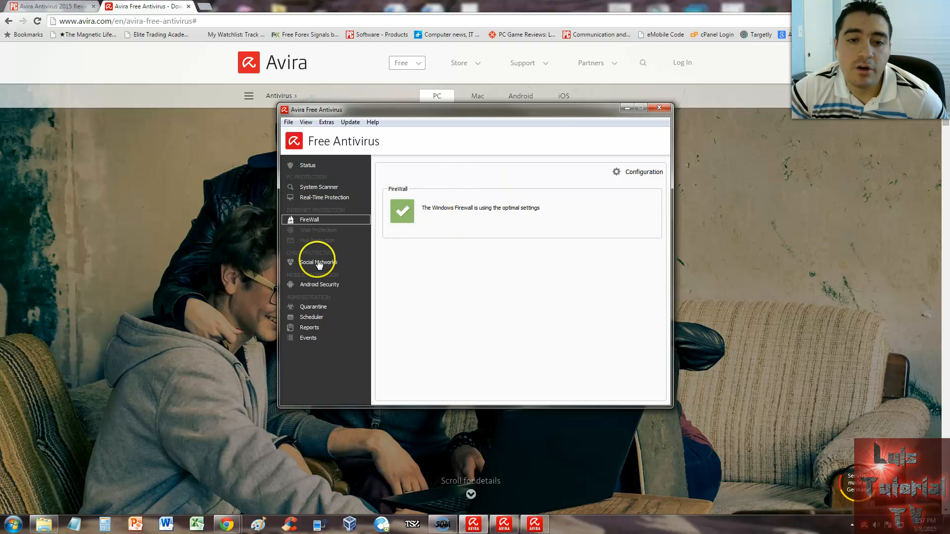
Step: View the Social Networks SocialShield page, then the Android Security app page
{"action": "left_click", "coordinate": [319, 261]}
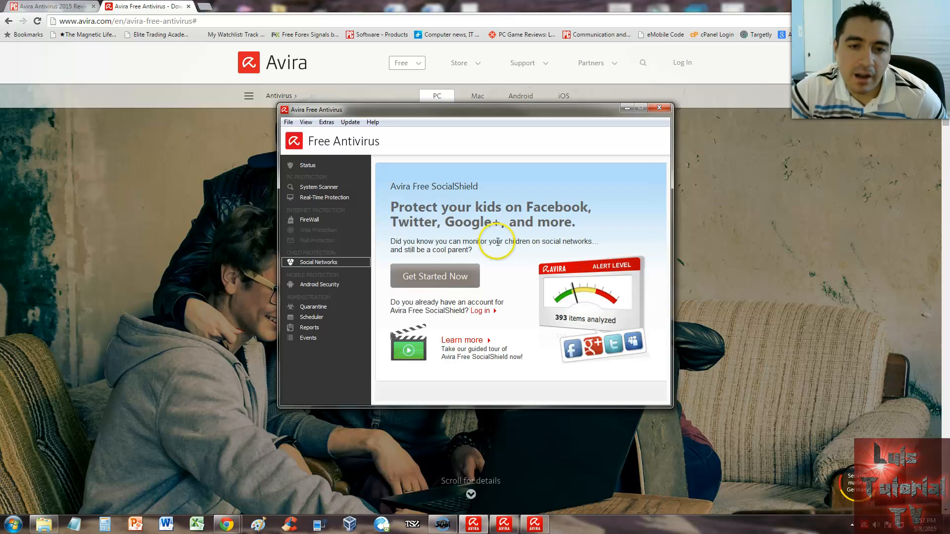
{"action": "left_click", "coordinate": [320, 284]}
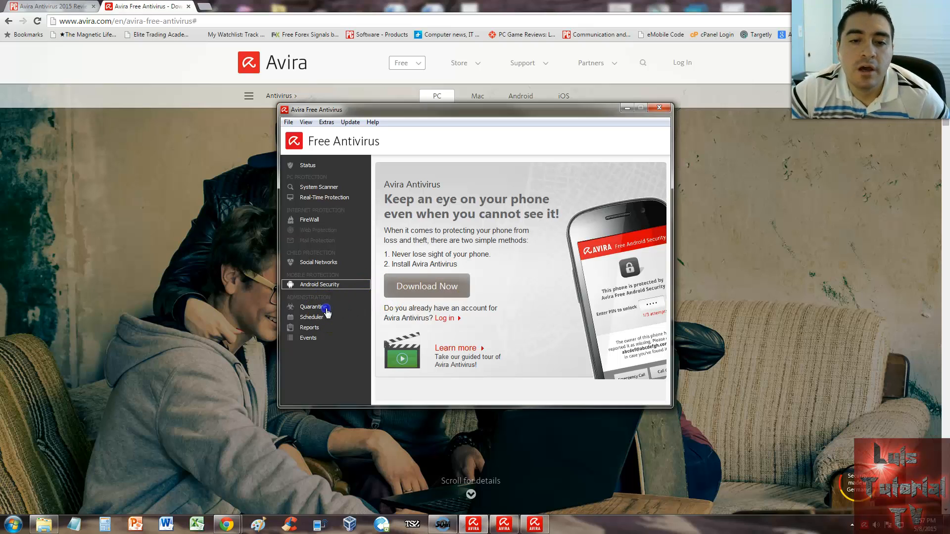
Step: Check the empty Quarantine, then view the Scheduler's weekly quick system scan
{"action": "left_click", "coordinate": [313, 306]}
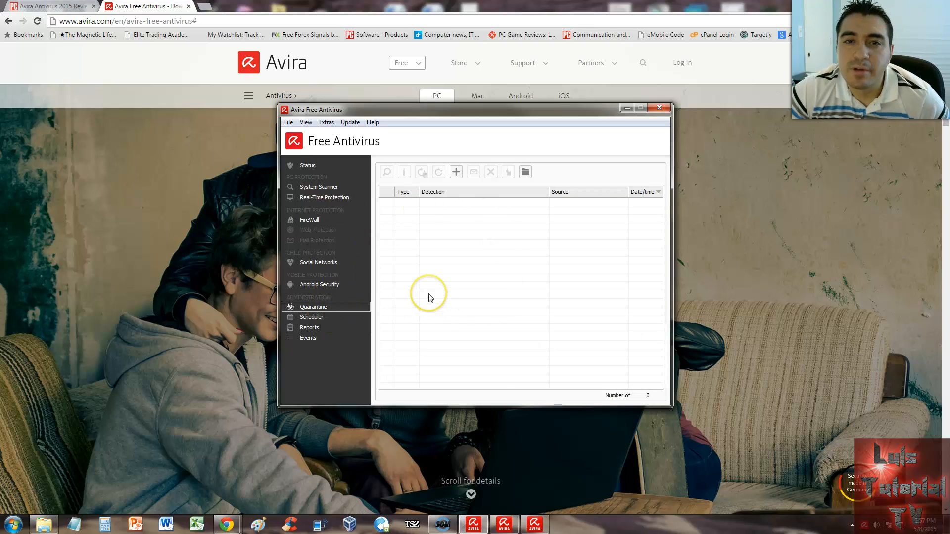
{"action": "mouse_move", "coordinate": [448, 295]}
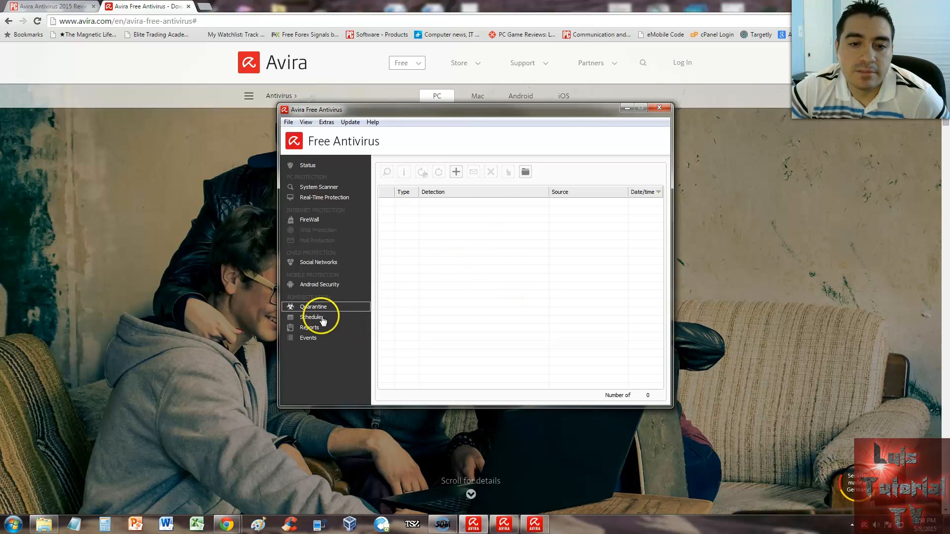
{"action": "left_click", "coordinate": [312, 316]}
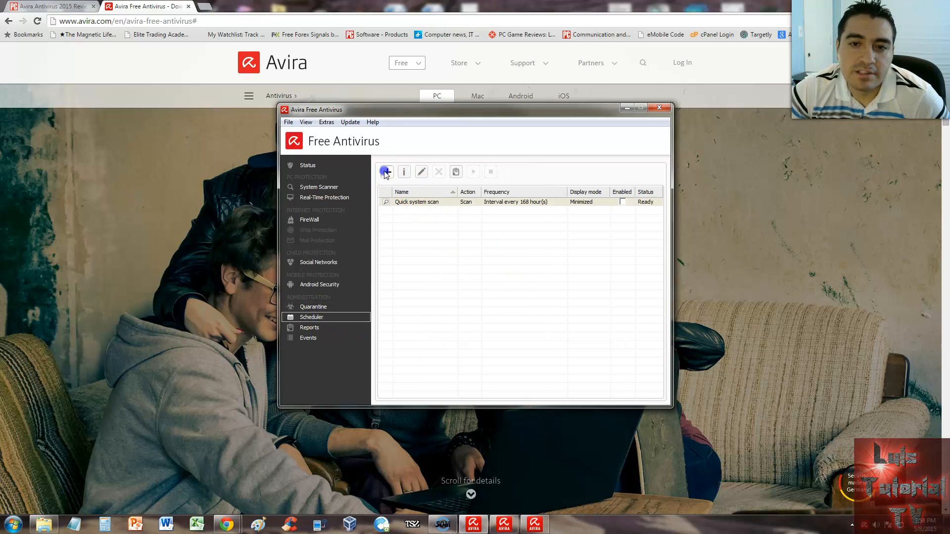
Step: Create an immediate, minimized Local Drives scan job and start it running
{"action": "left_click", "coordinate": [386, 171]}
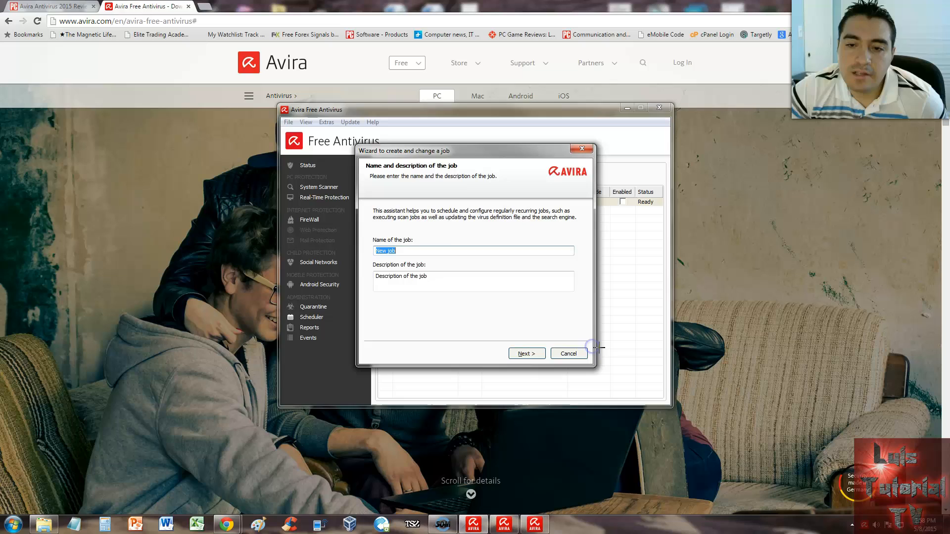
{"action": "left_click", "coordinate": [567, 353]}
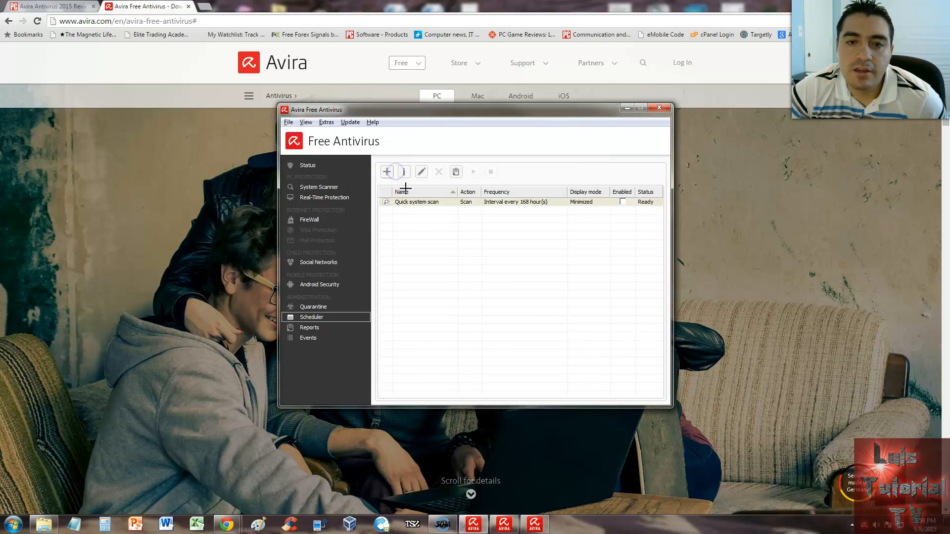
{"action": "left_click", "coordinate": [386, 171]}
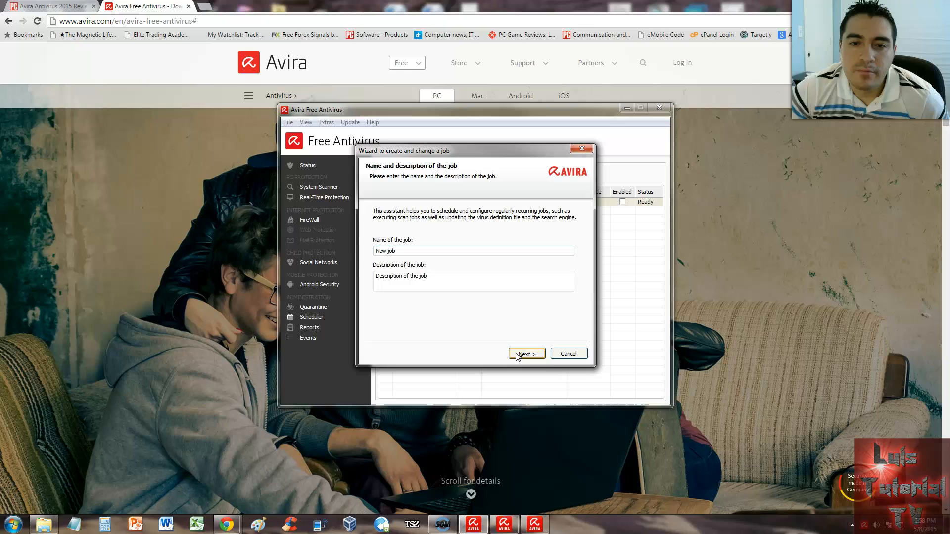
{"action": "left_click", "coordinate": [526, 354]}
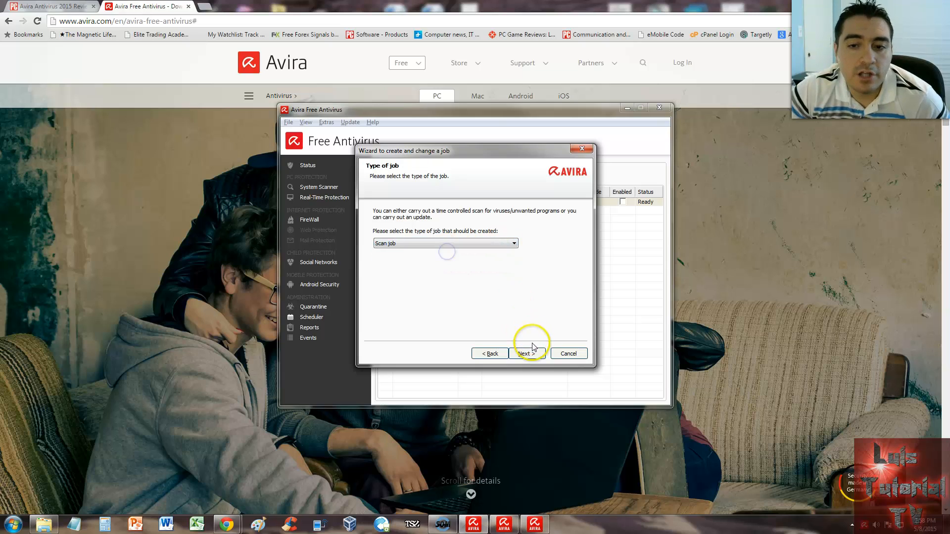
{"action": "left_click", "coordinate": [526, 353]}
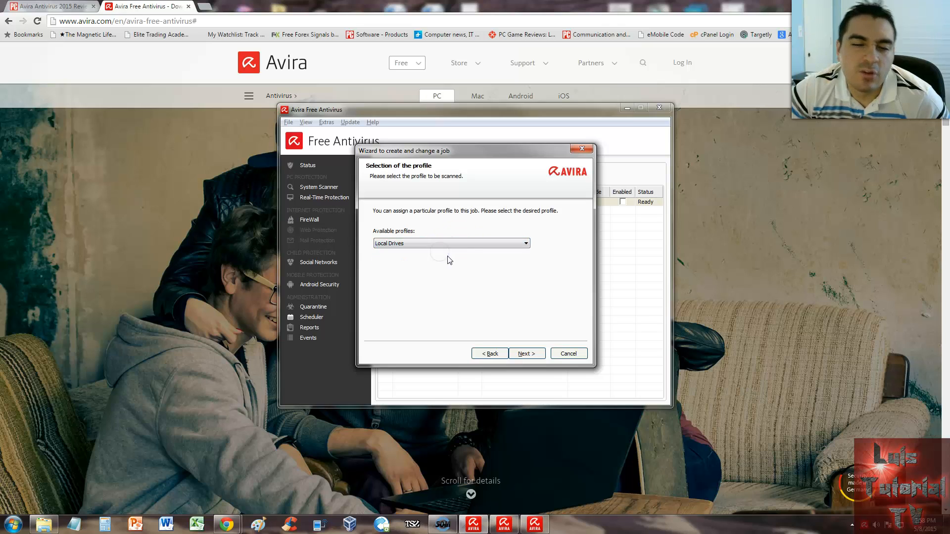
{"action": "left_click", "coordinate": [525, 354]}
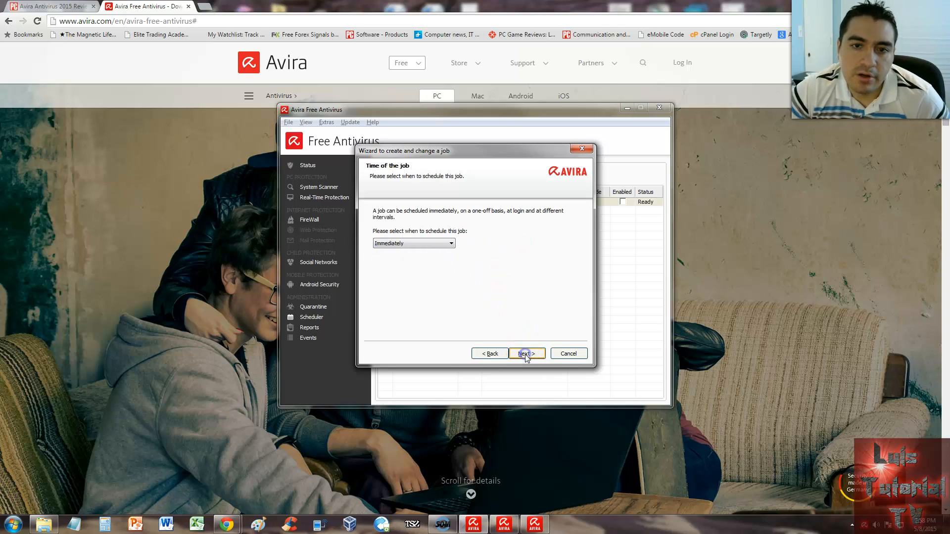
{"action": "left_click", "coordinate": [450, 243]}
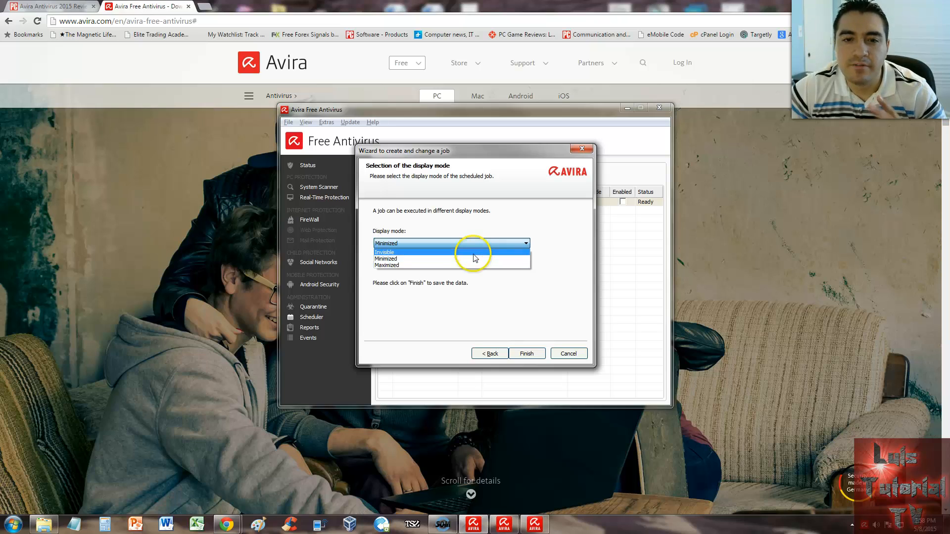
{"action": "left_click", "coordinate": [385, 259]}
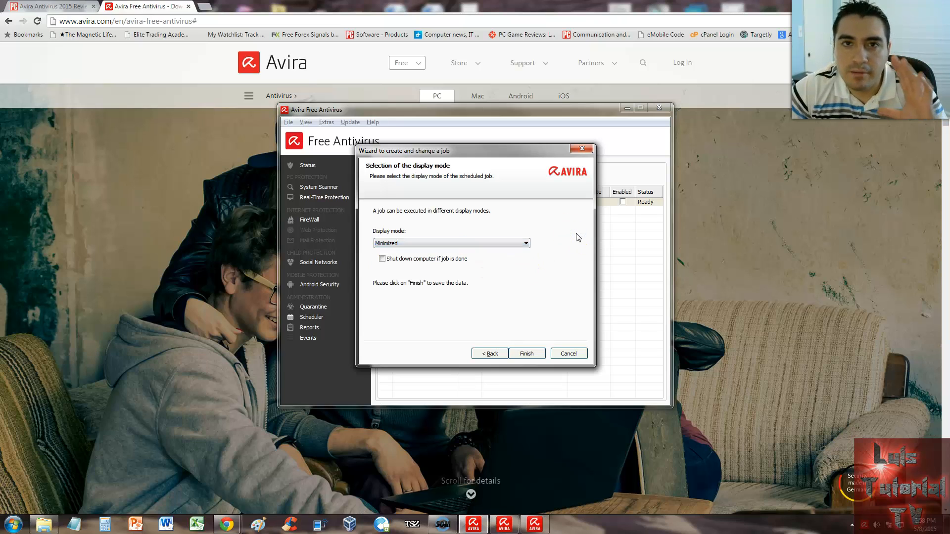
{"action": "left_click", "coordinate": [525, 353]}
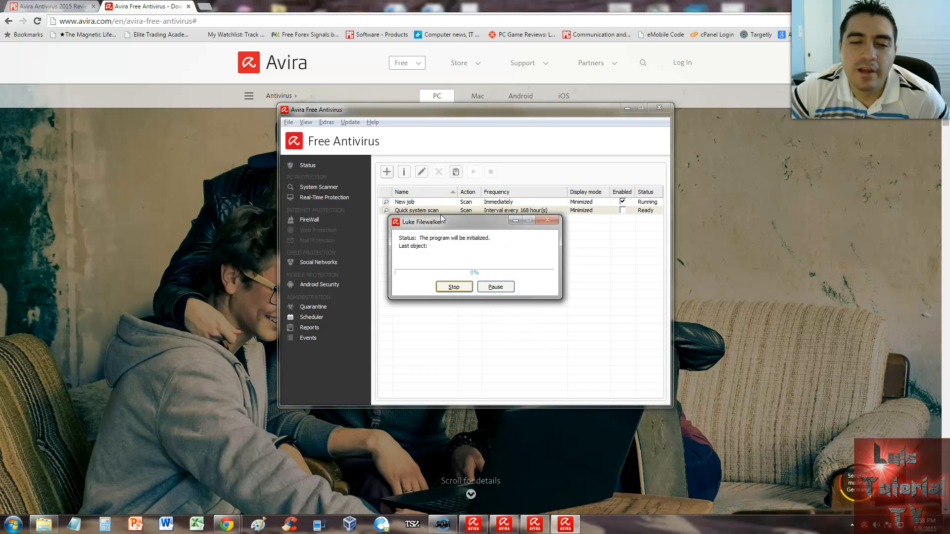
Step: Hide the scan progress window and view Reports: four clean scans, one update
{"action": "left_click", "coordinate": [453, 287]}
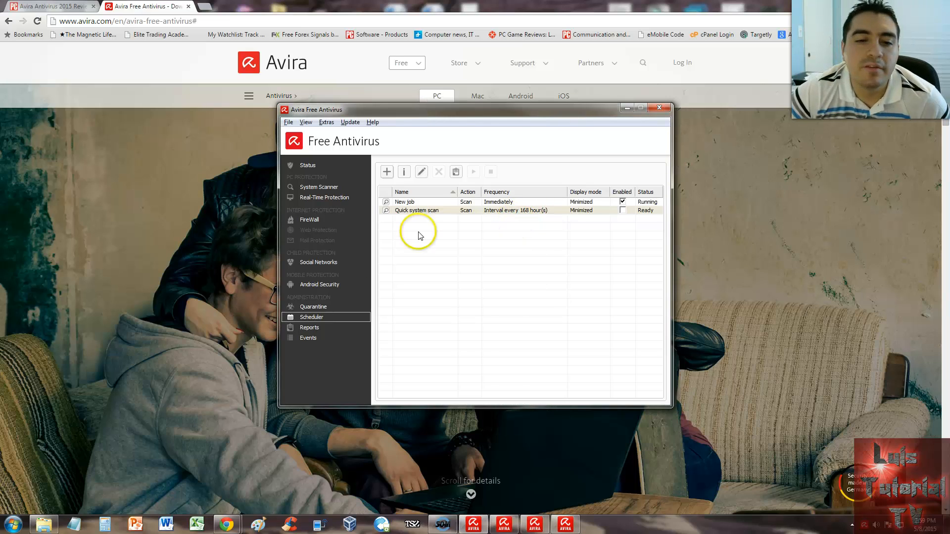
{"action": "left_click", "coordinate": [310, 327]}
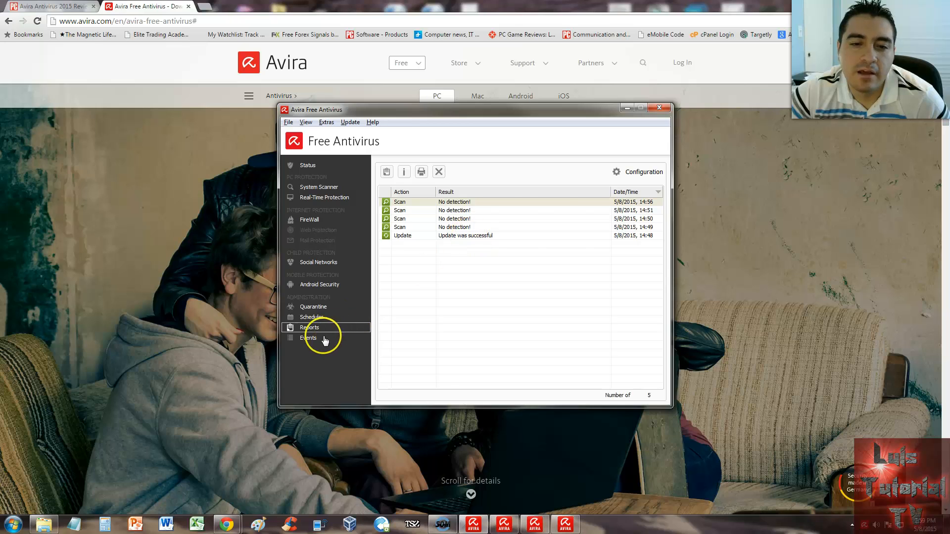
Step: View the 25-entry Events log, then return to the secure Status overview
{"action": "left_click", "coordinate": [308, 337]}
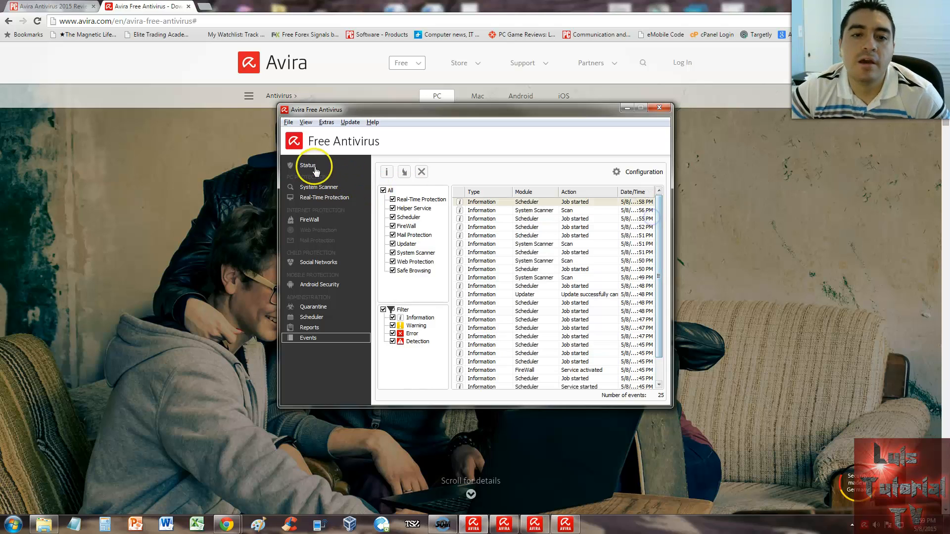
{"action": "left_click", "coordinate": [308, 164]}
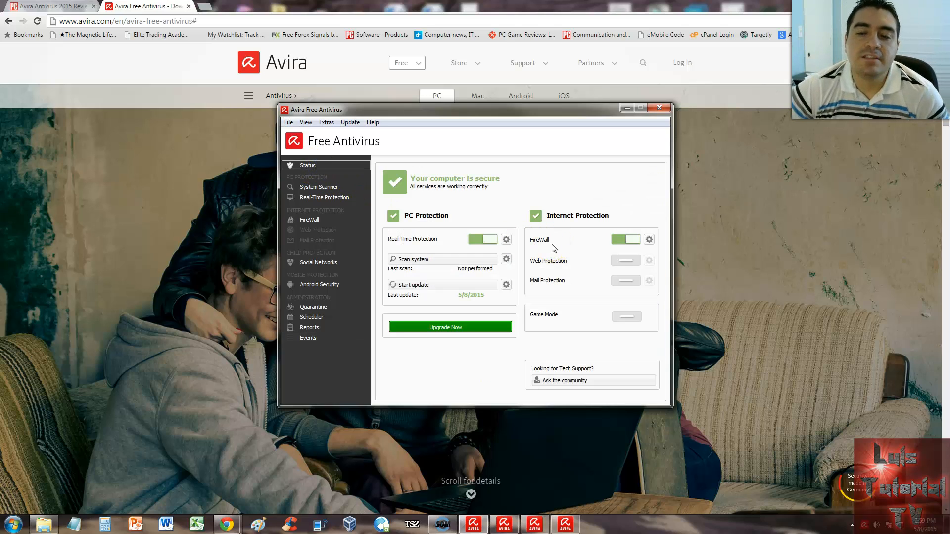